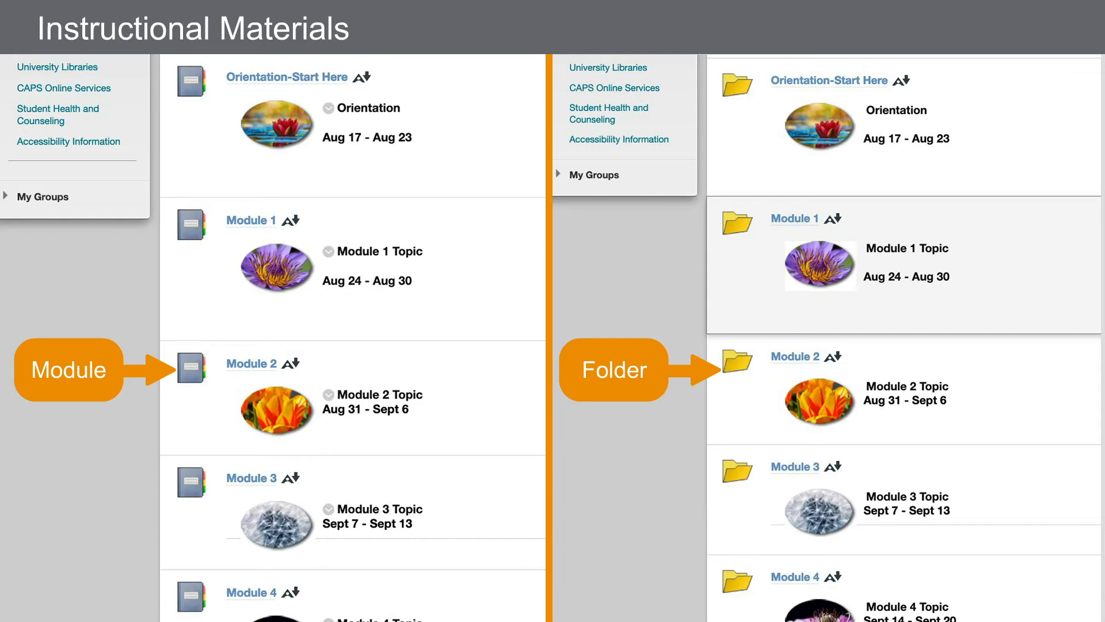
Step: Scroll the Course Home content down to the Module 1–5 list with topics and dates
{"action": "scroll", "scroll_direction": "down", "scroll_amount": 3}
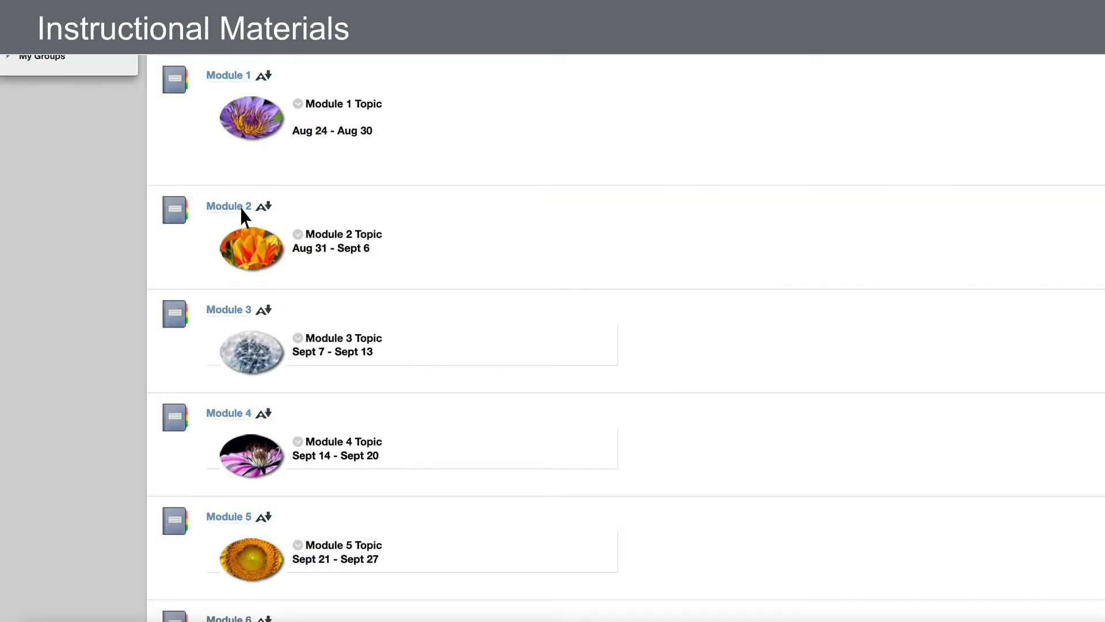
Step: Open Module 2 from the content list to show its Overview page
{"action": "left_click", "coordinate": [227, 207]}
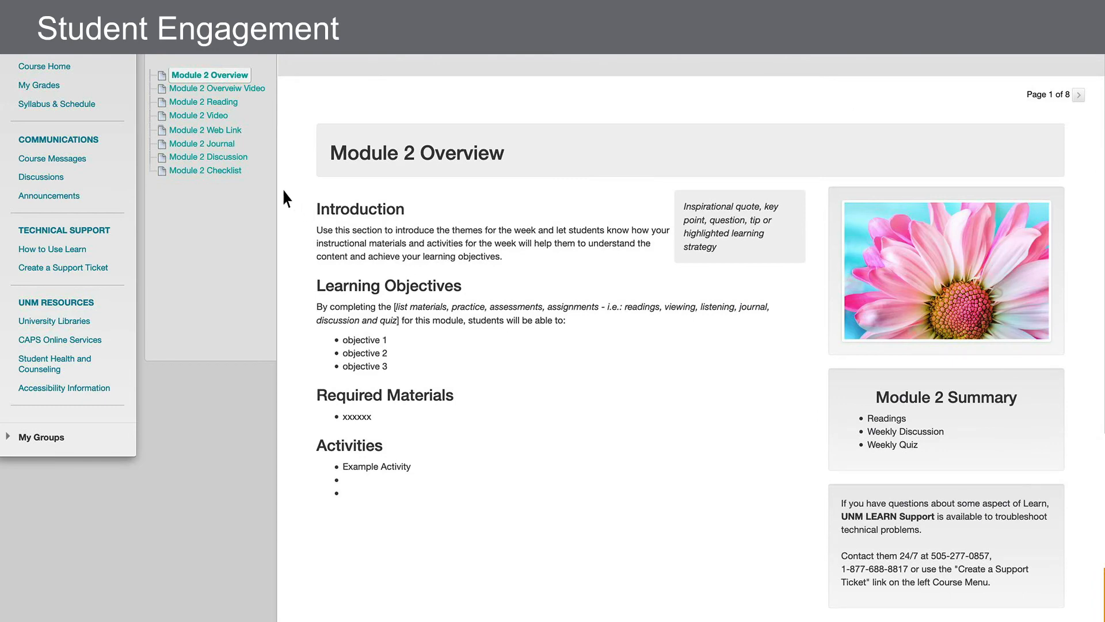
Step: Preview the Module 2 Assignment, then switch to Student View and open My Grades
{"action": "left_click", "coordinate": [208, 157]}
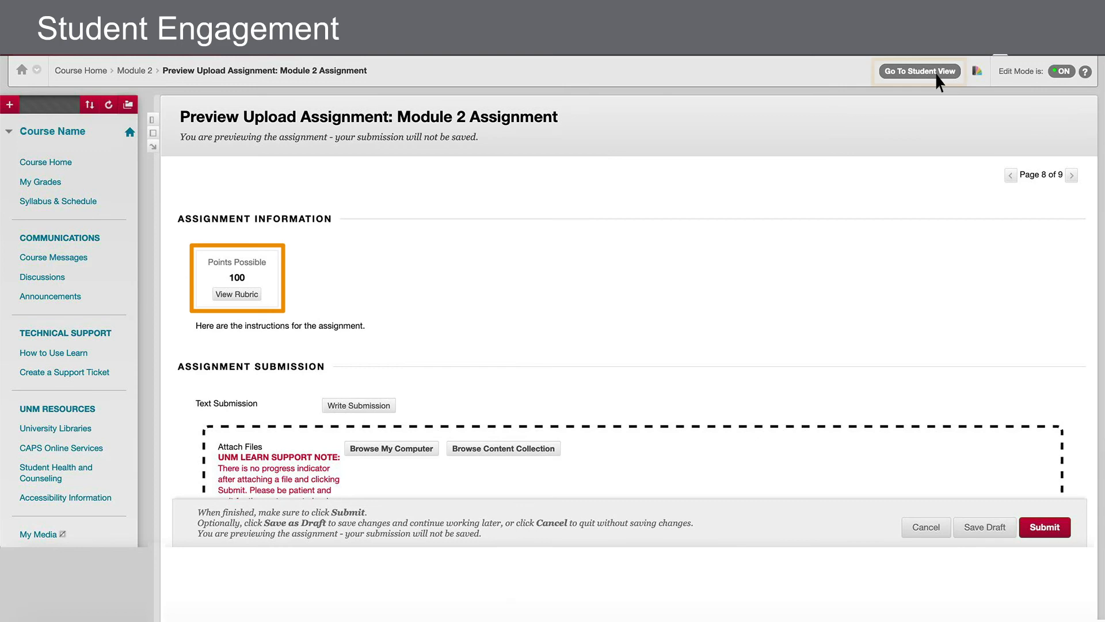
{"action": "left_click", "coordinate": [918, 70]}
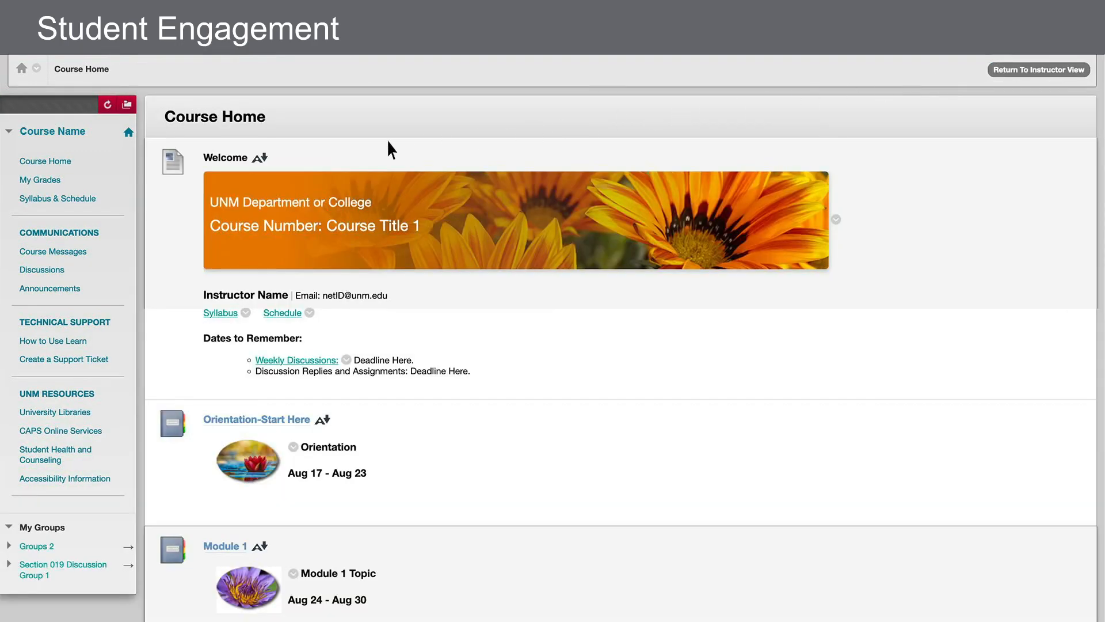
{"action": "left_click", "coordinate": [41, 179]}
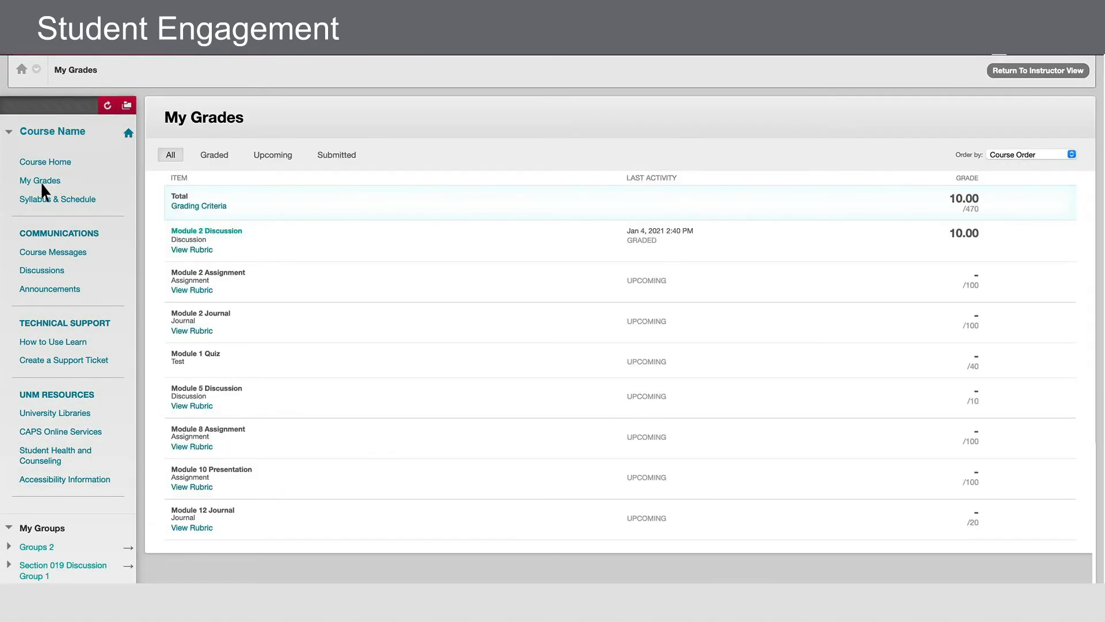